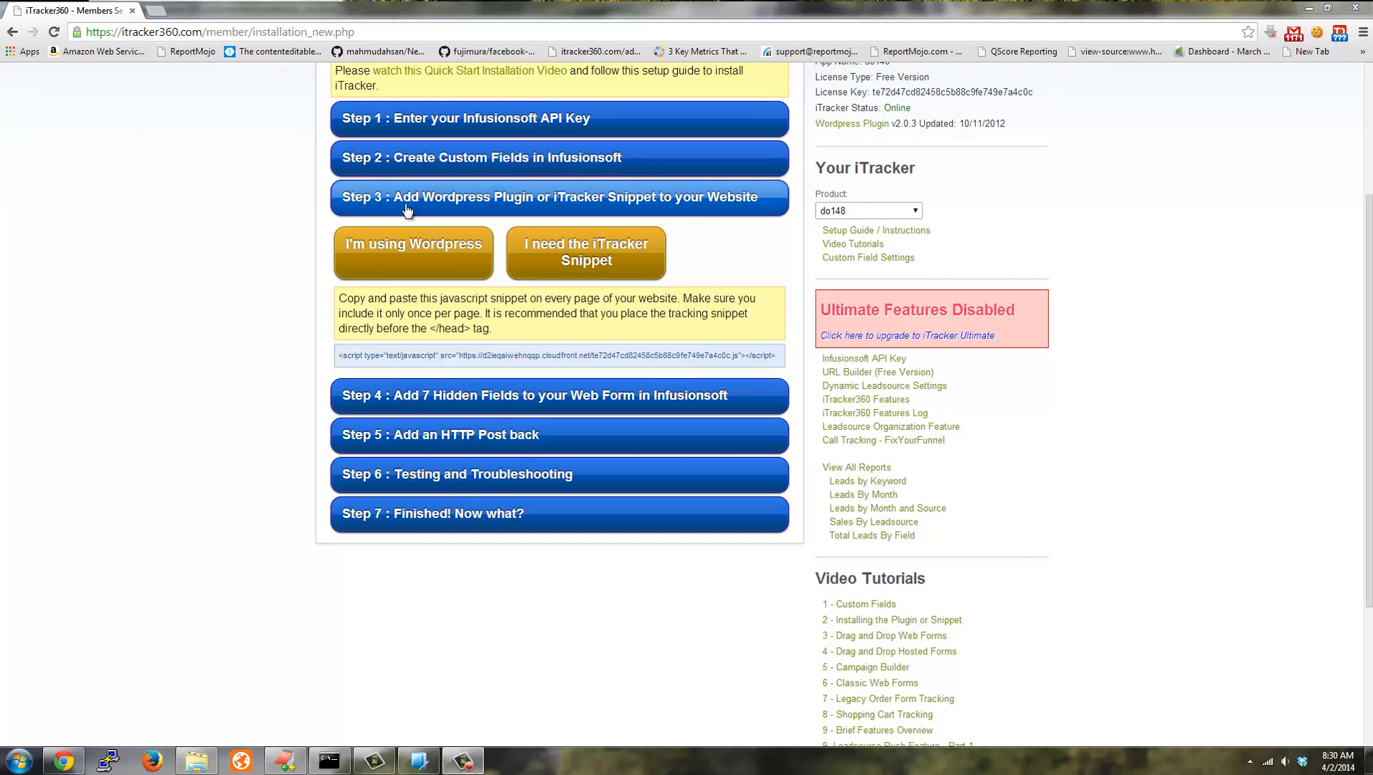
mouse_move(467, 209)
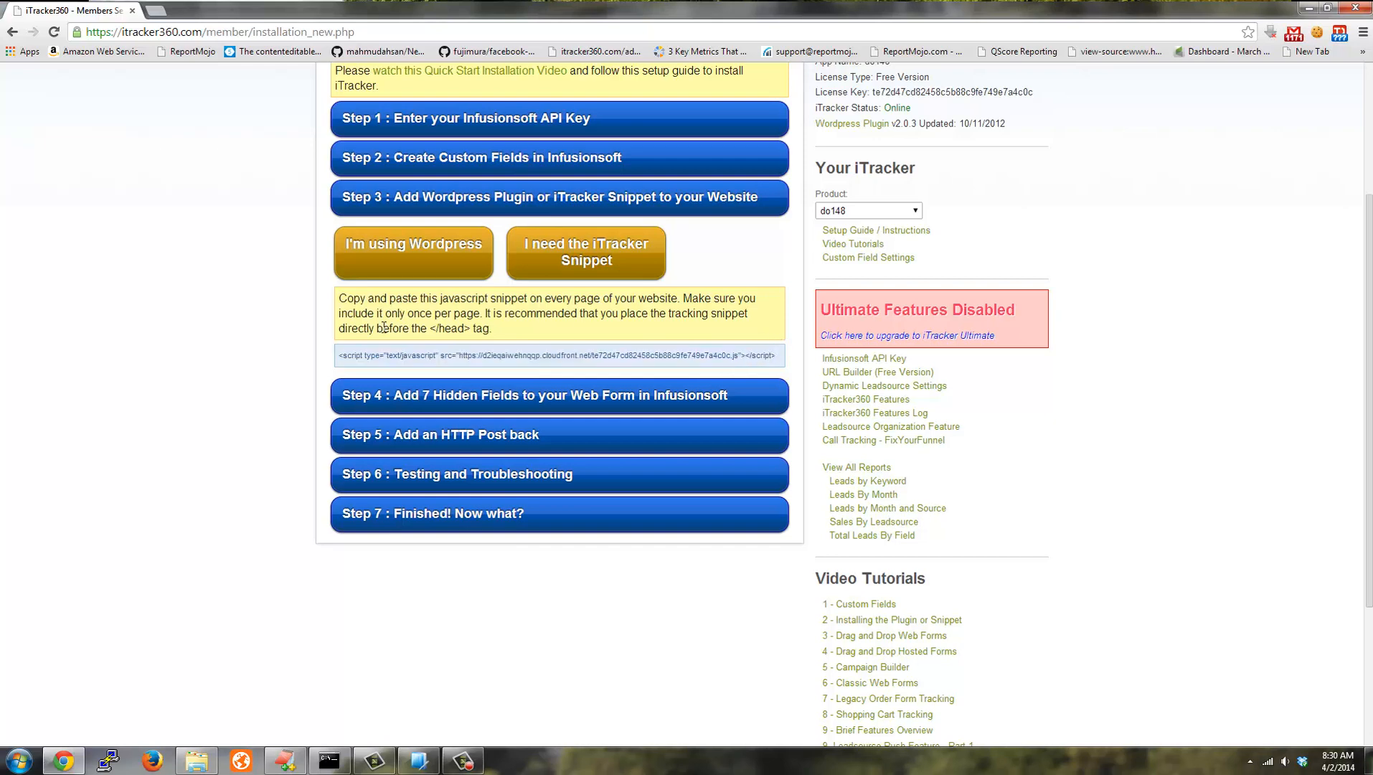
mouse_move(407, 255)
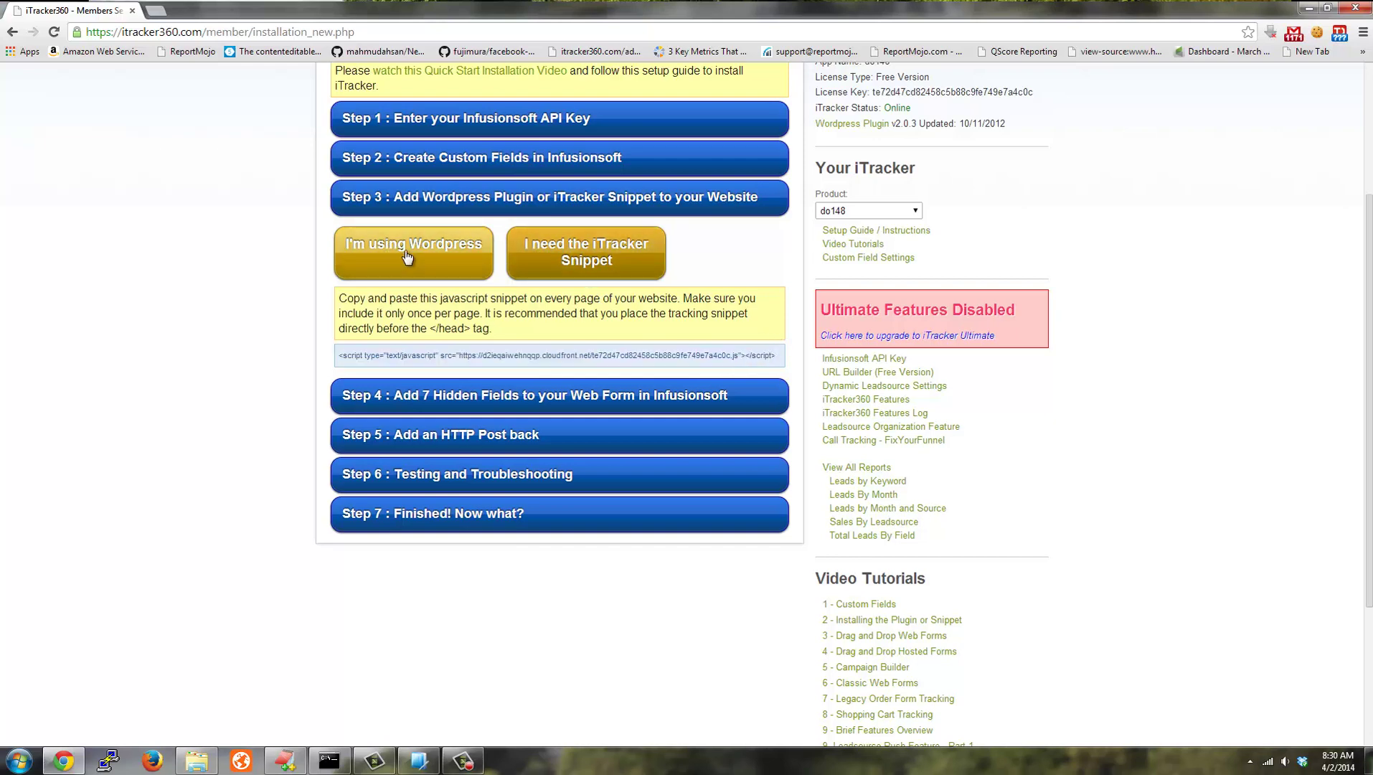
Step: Choose 'I'm using Wordpress' and scroll through the plugin installation, activation and license key steps
left_click(414, 254)
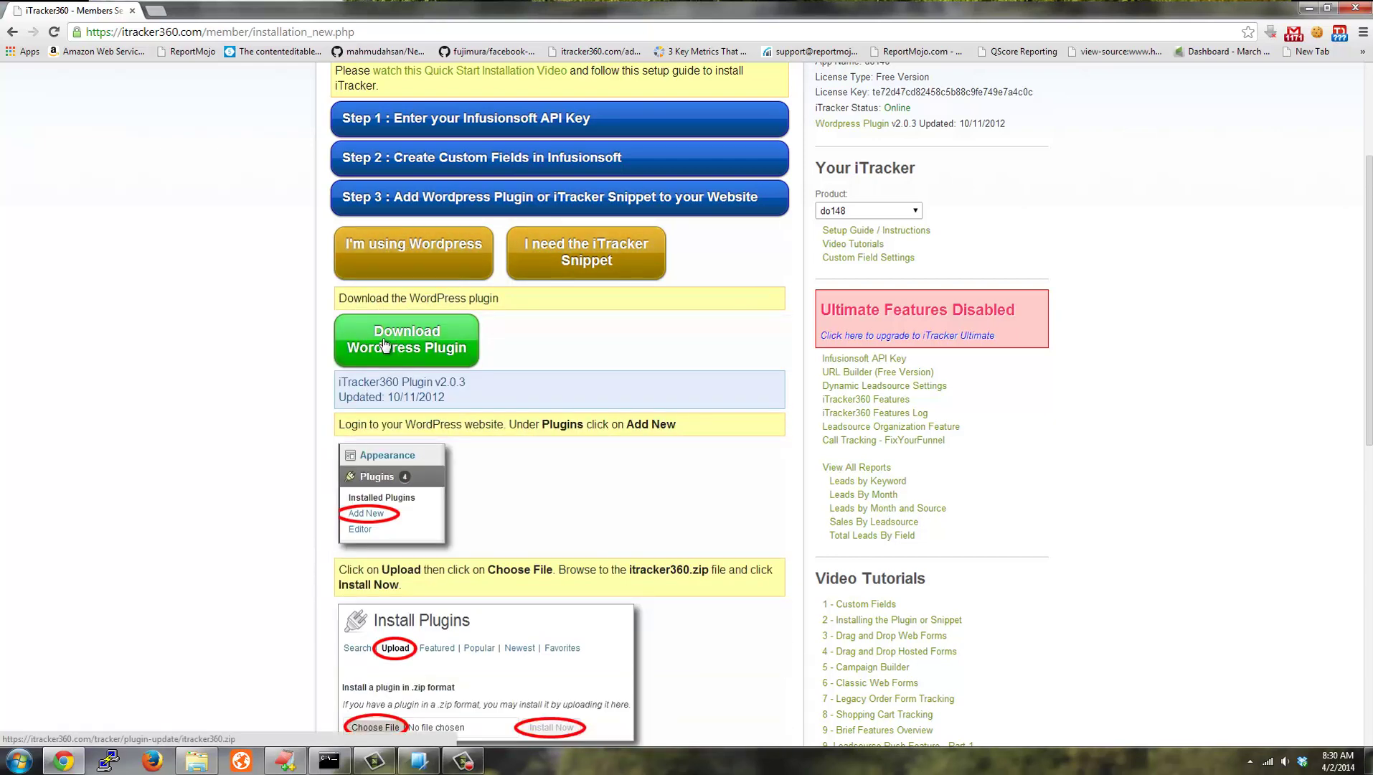
scroll("down", 3)
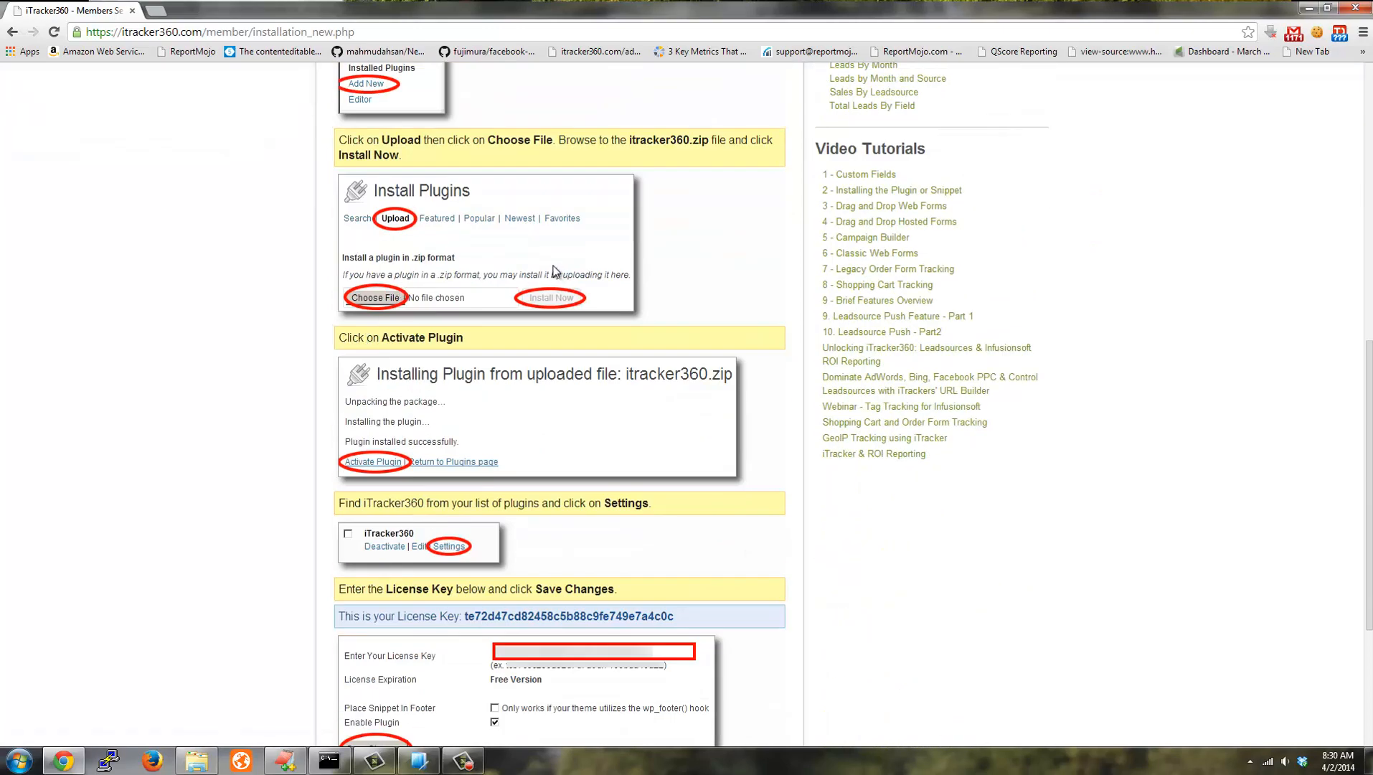
scroll("down", 3)
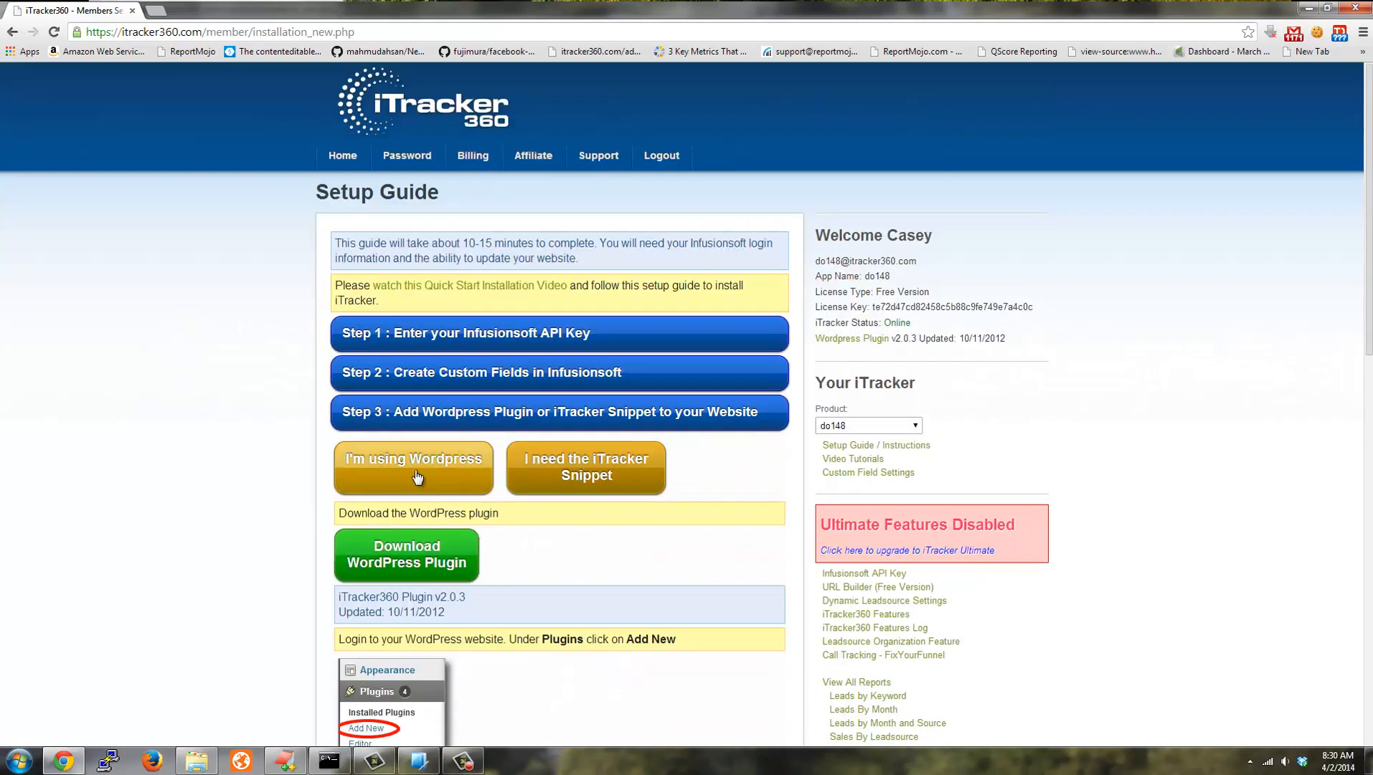
Step: Choose 'I need the iTracker Snippet' and select the JavaScript tracking code in the script box
left_click(586, 468)
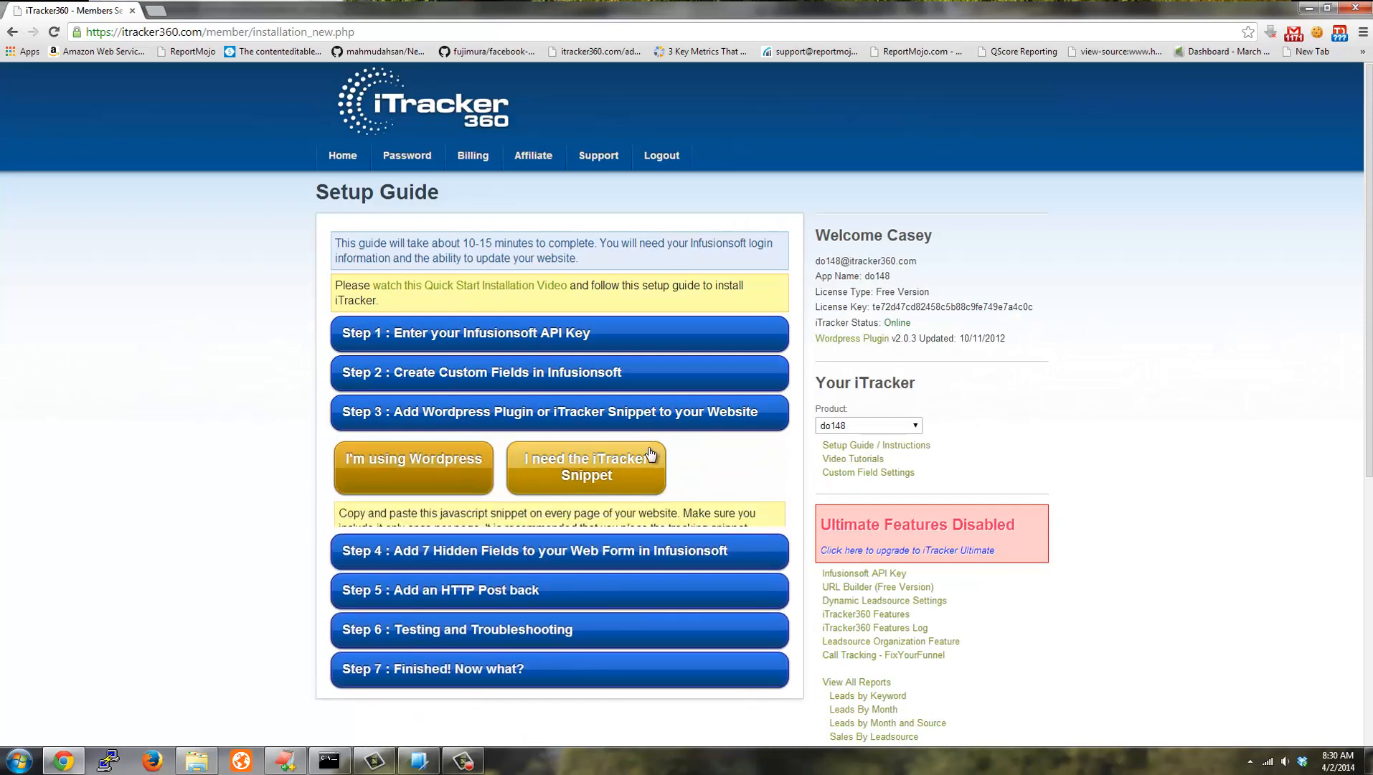
left_click(587, 466)
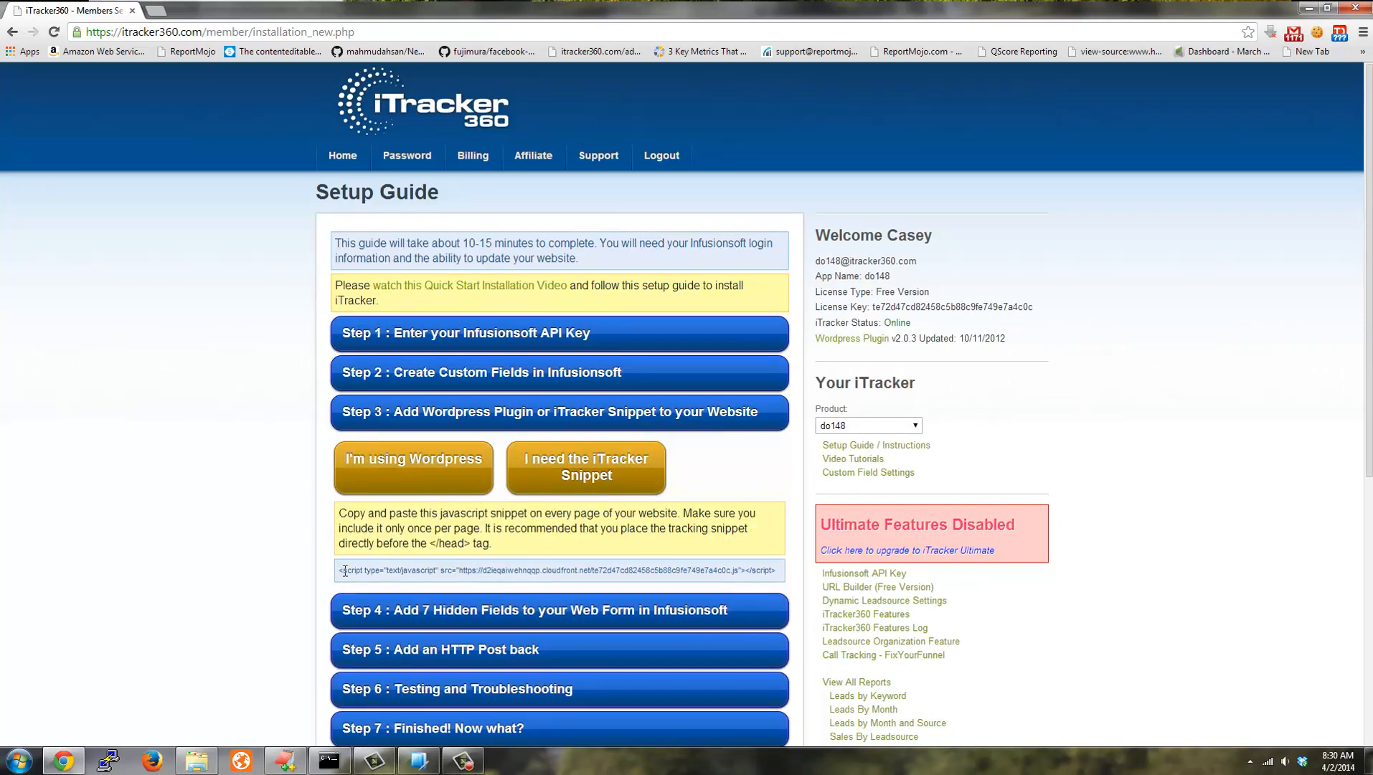
left_click_drag(342, 569, 778, 569)
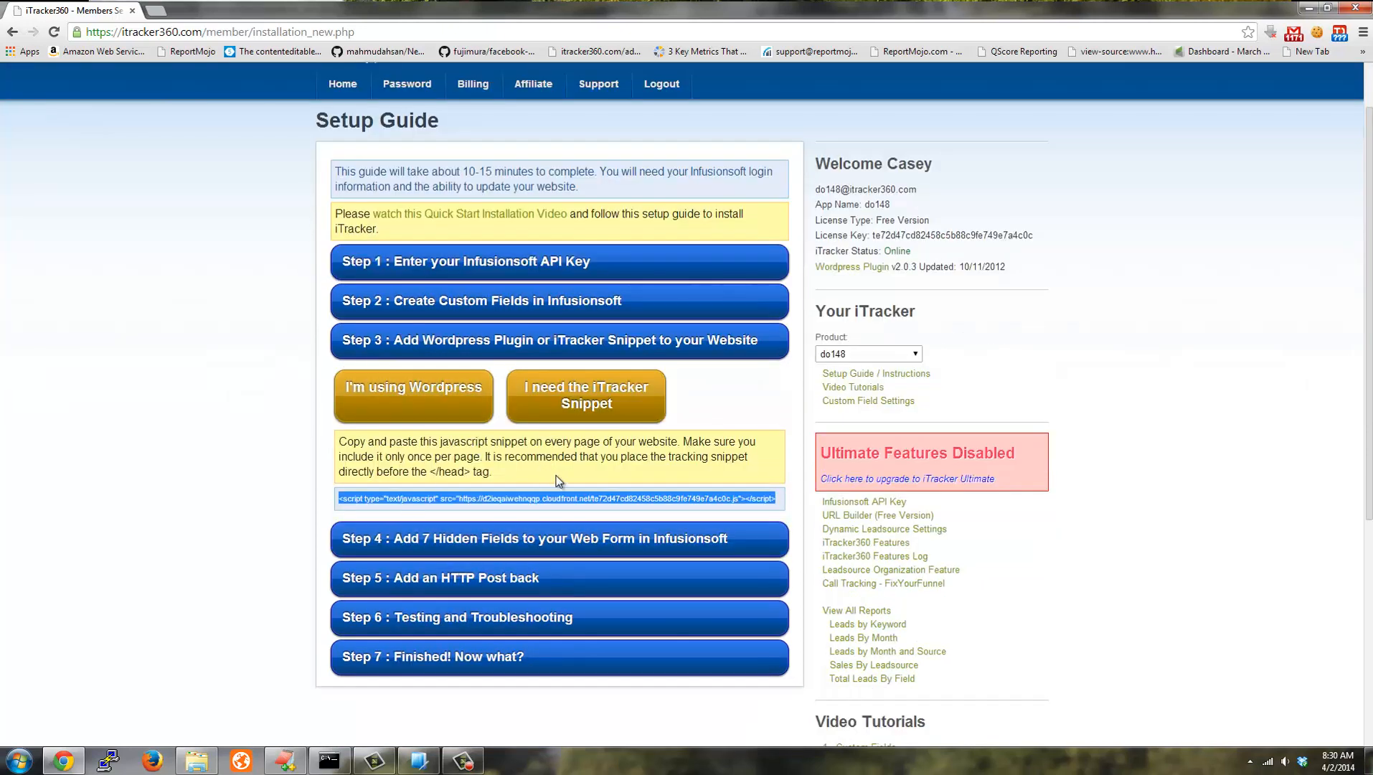
mouse_move(499, 440)
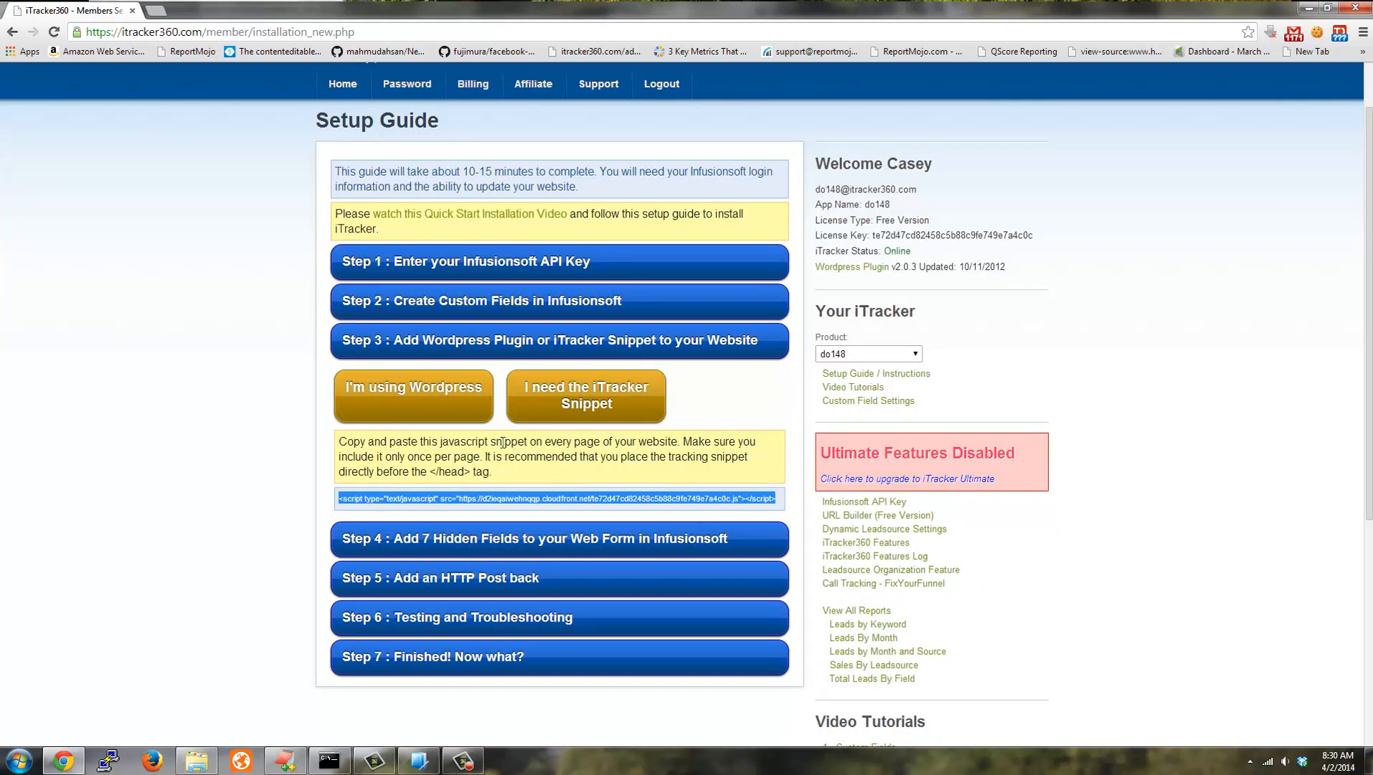
left_click_drag(505, 441, 676, 441)
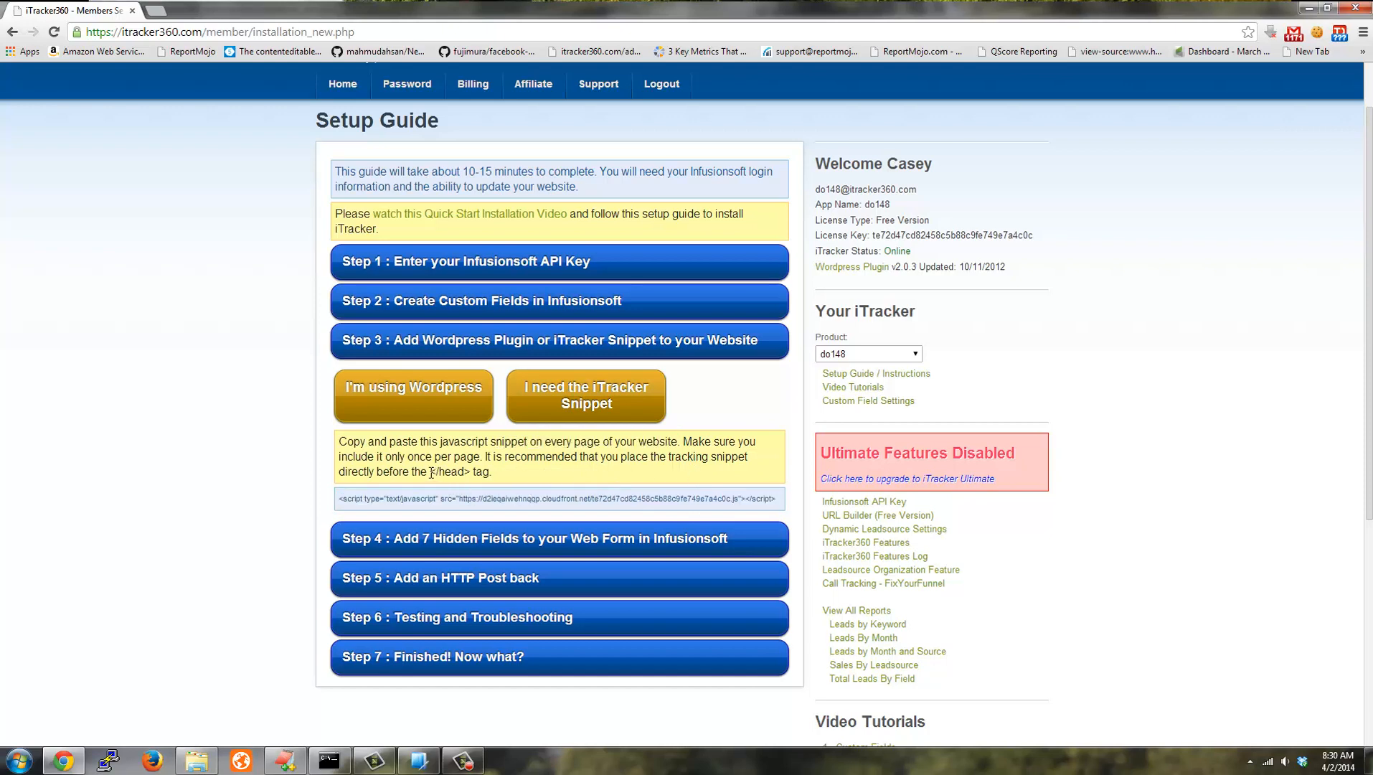
double_click(449, 471)
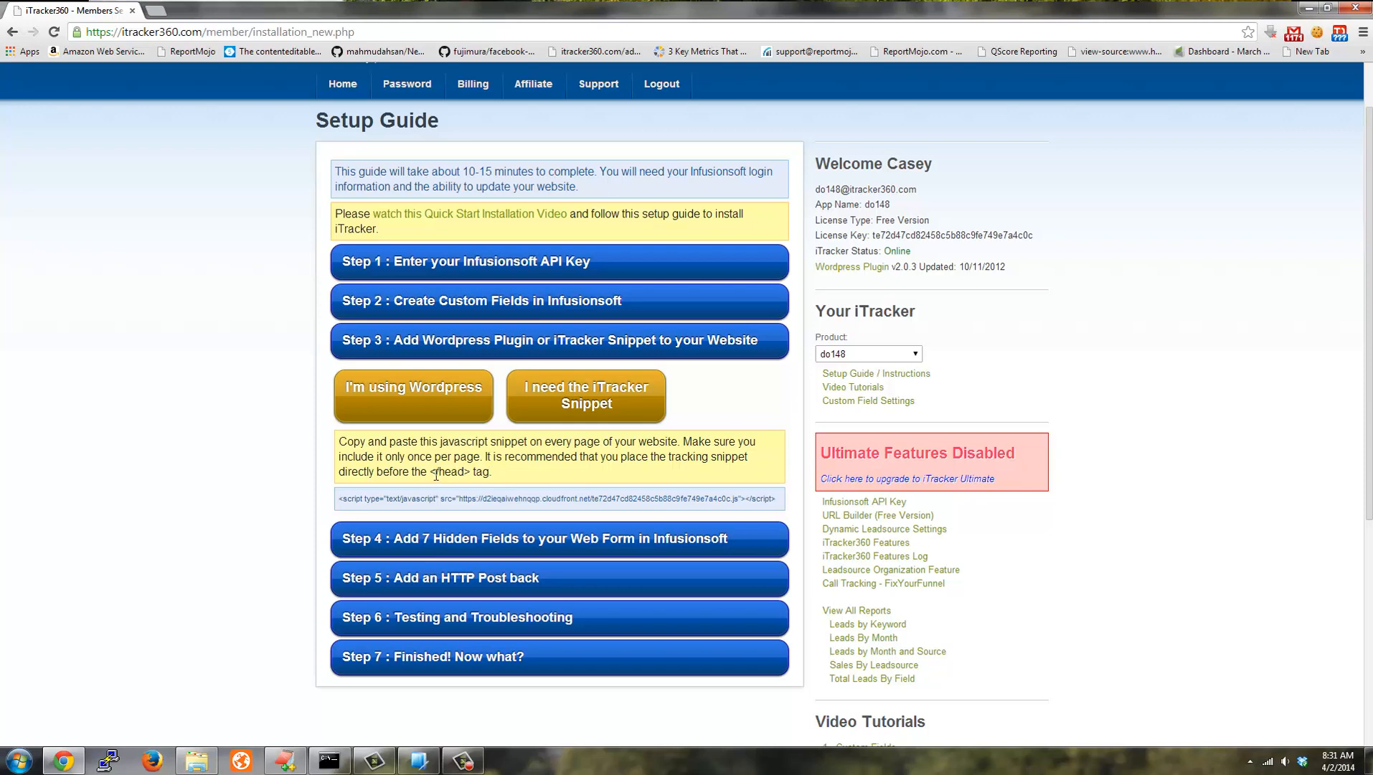
mouse_move(702, 489)
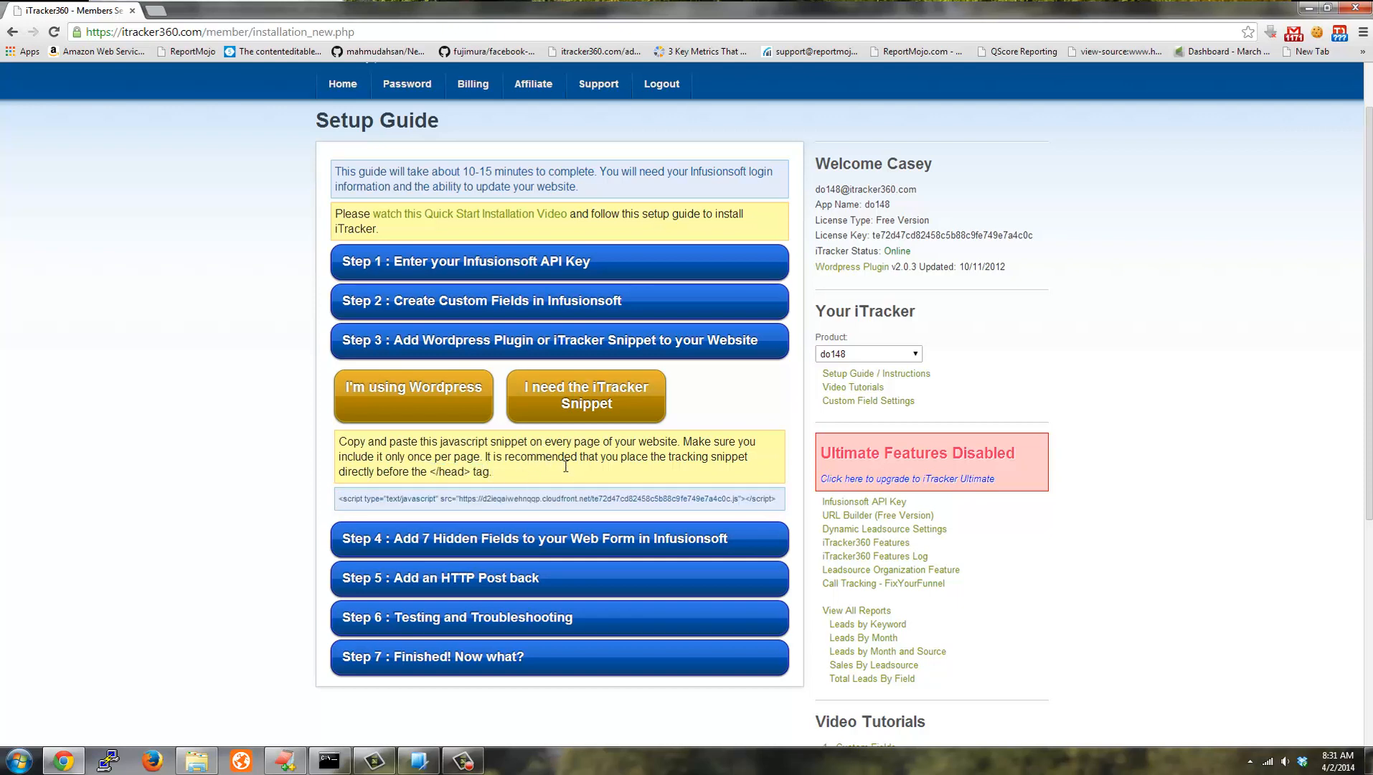
mouse_move(668, 346)
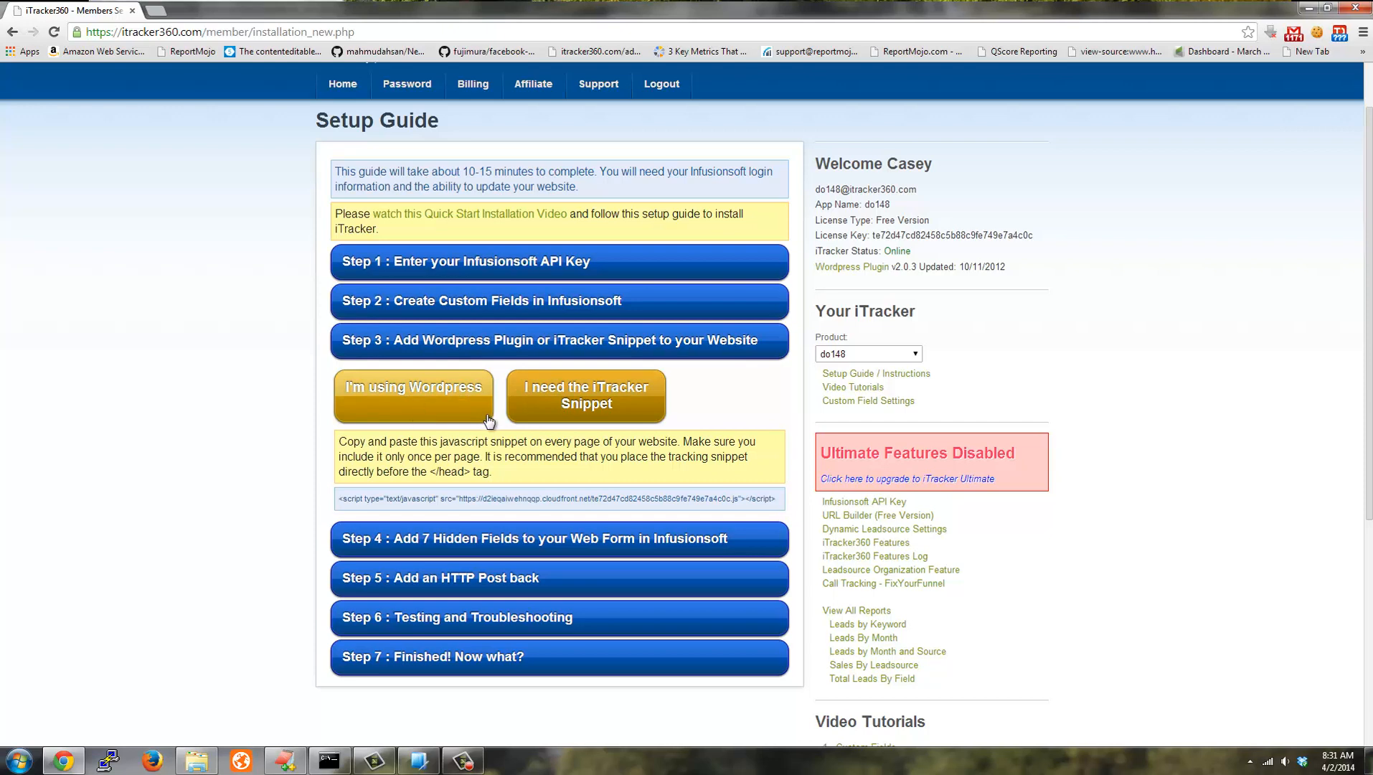
mouse_move(618, 396)
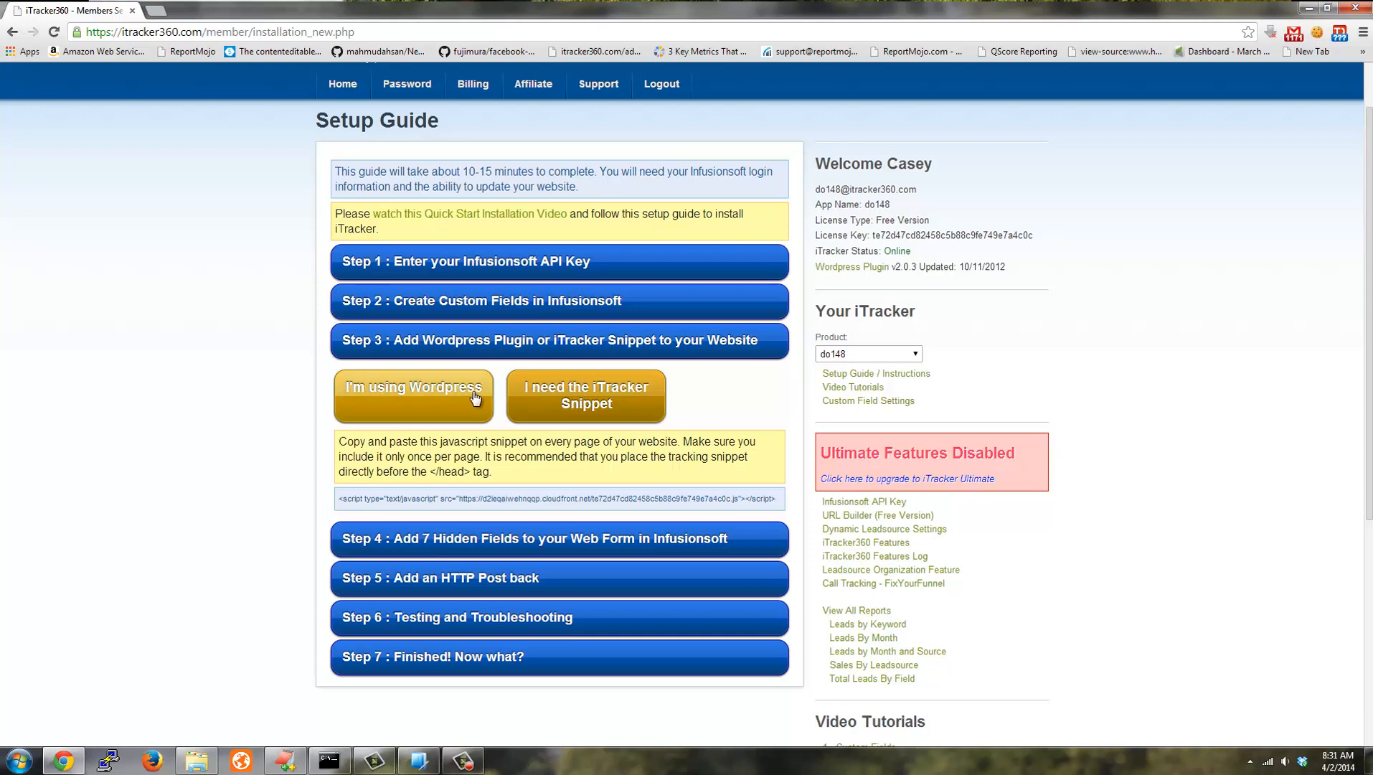
mouse_move(442, 496)
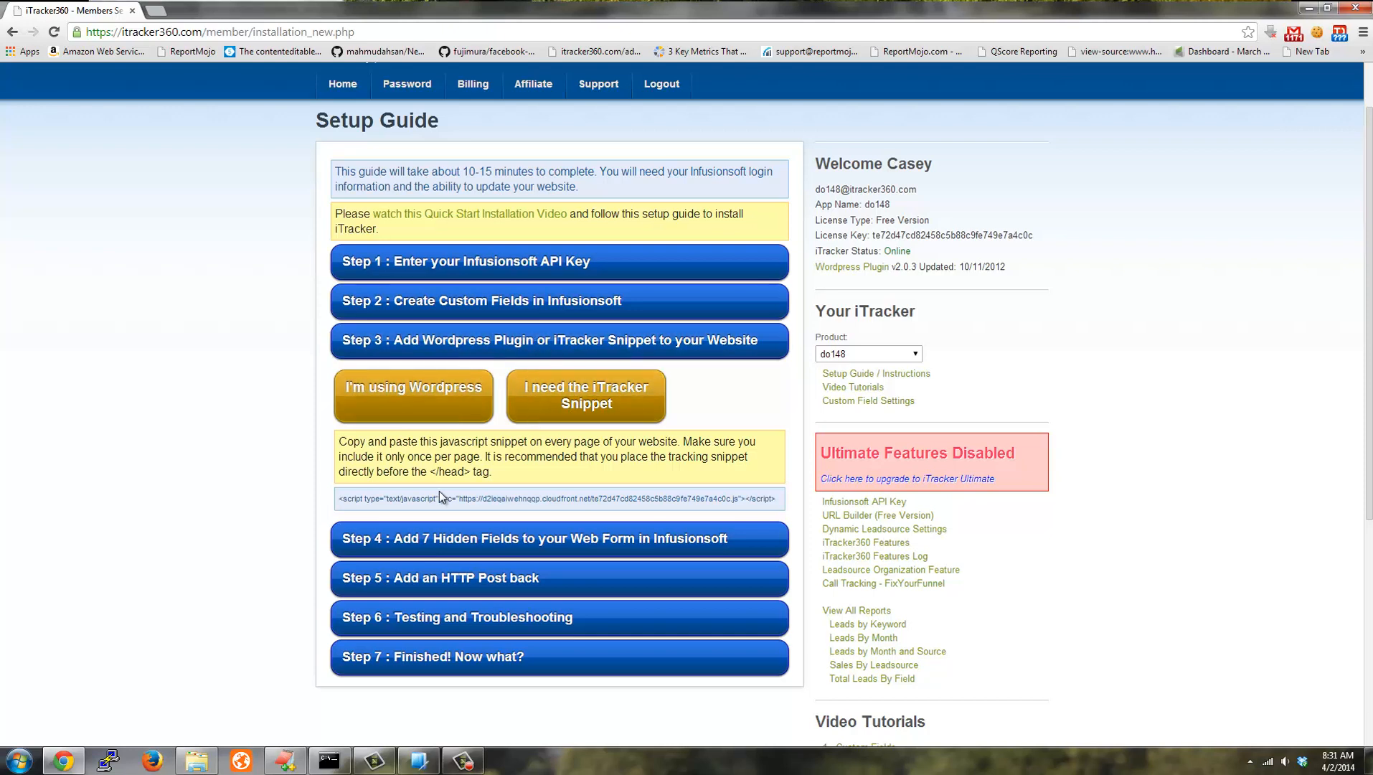